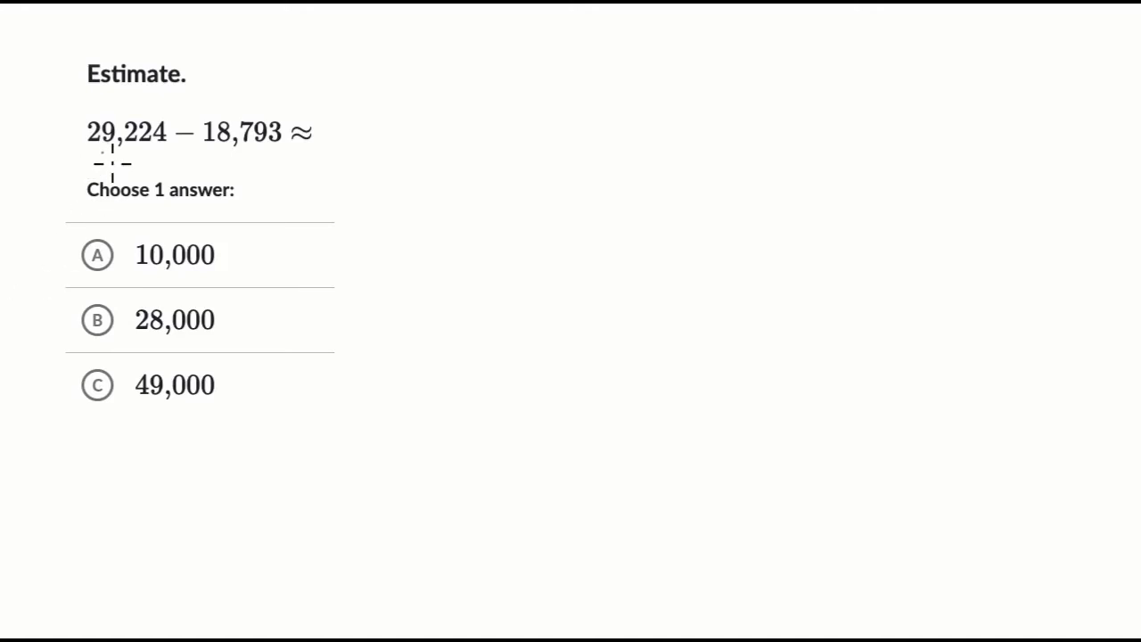
pyautogui.moveTo(207, 165)
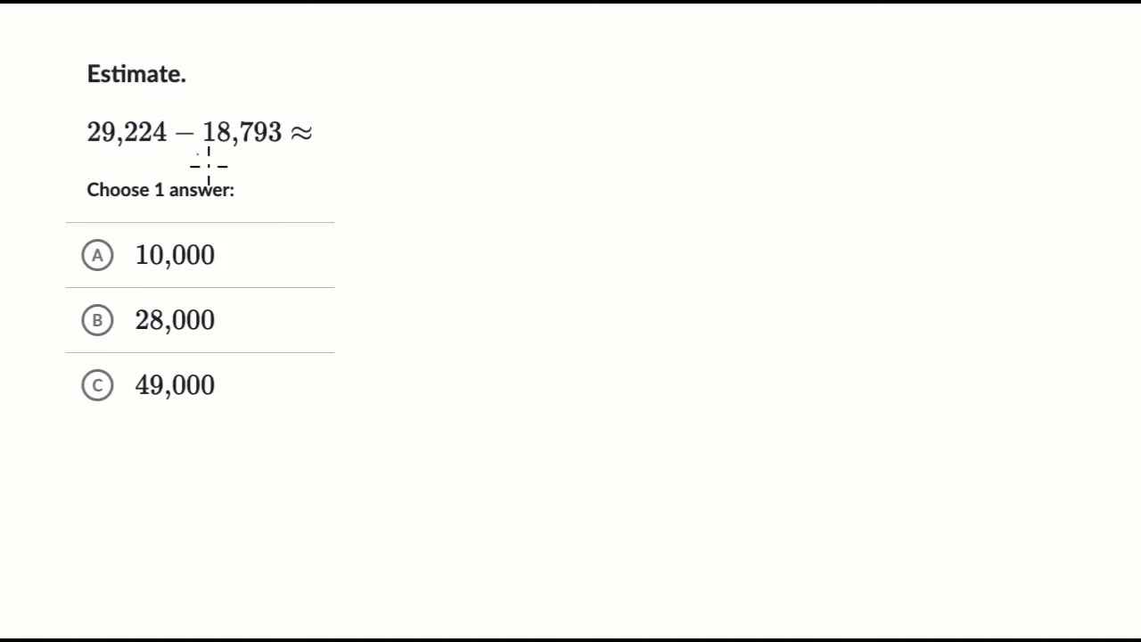
pyautogui.moveTo(287, 165)
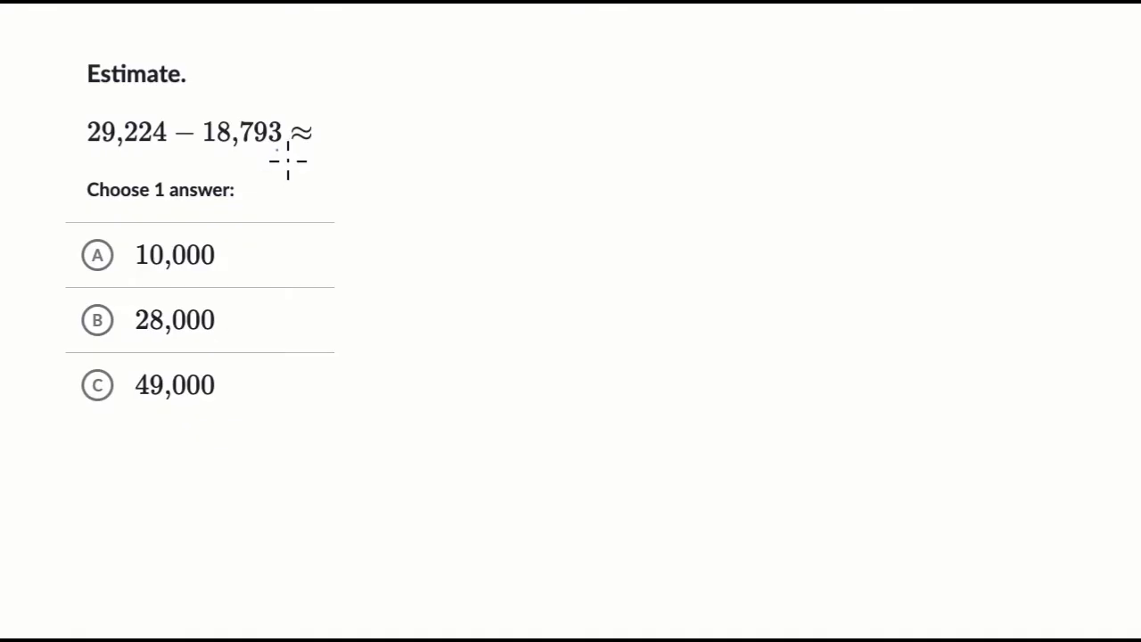
pyautogui.moveTo(331, 160)
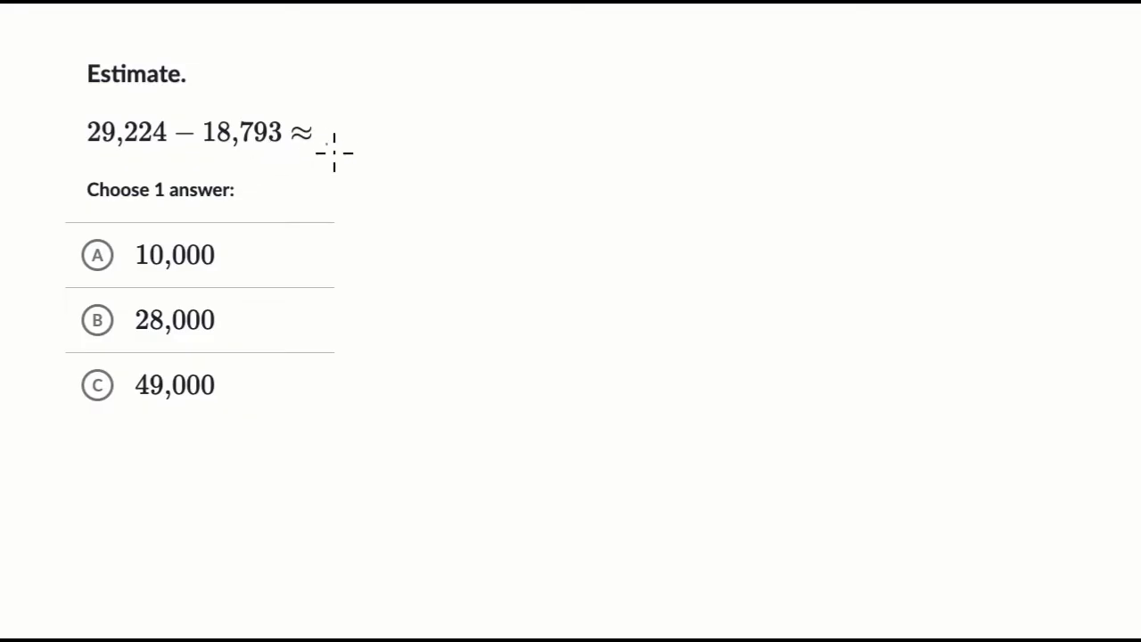
pyautogui.moveTo(329, 218)
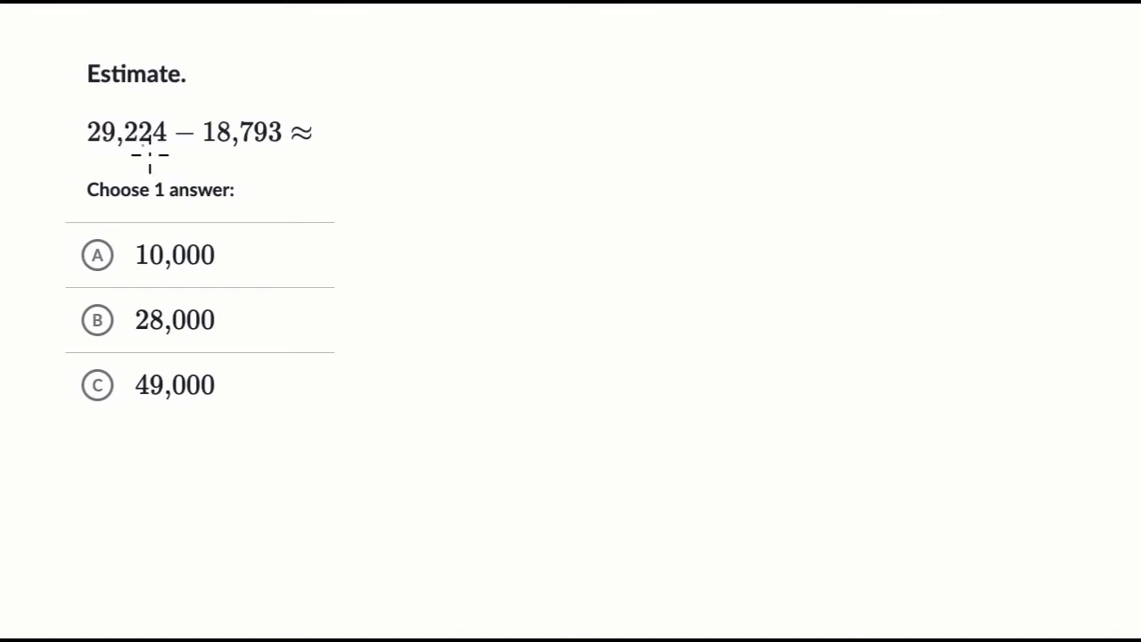
pyautogui.moveTo(328, 142)
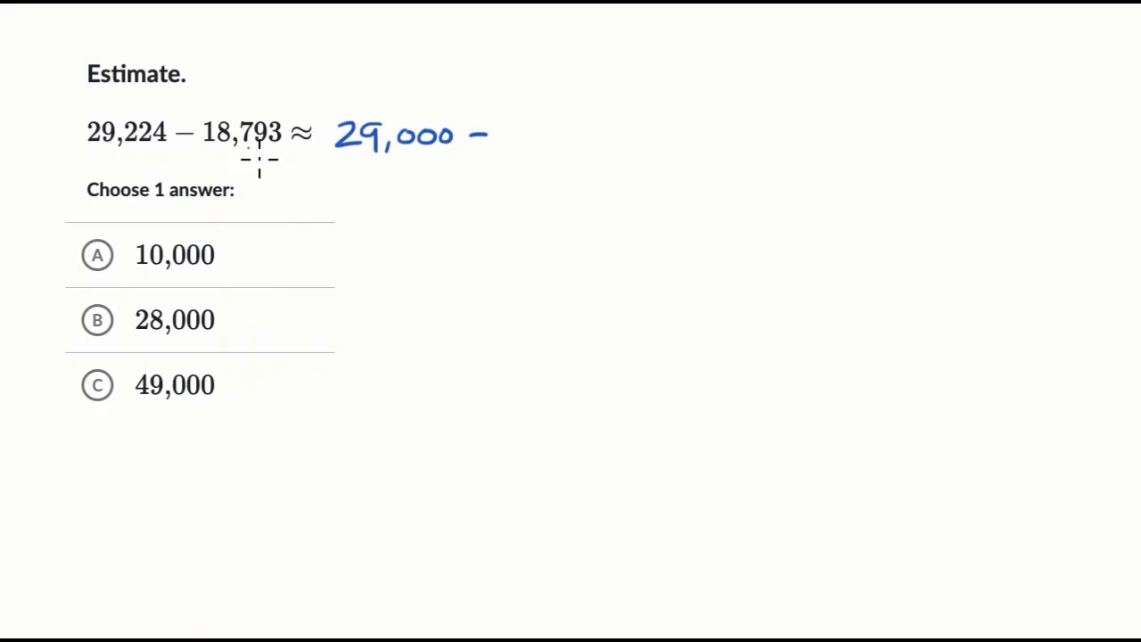
pyautogui.moveTo(522, 140)
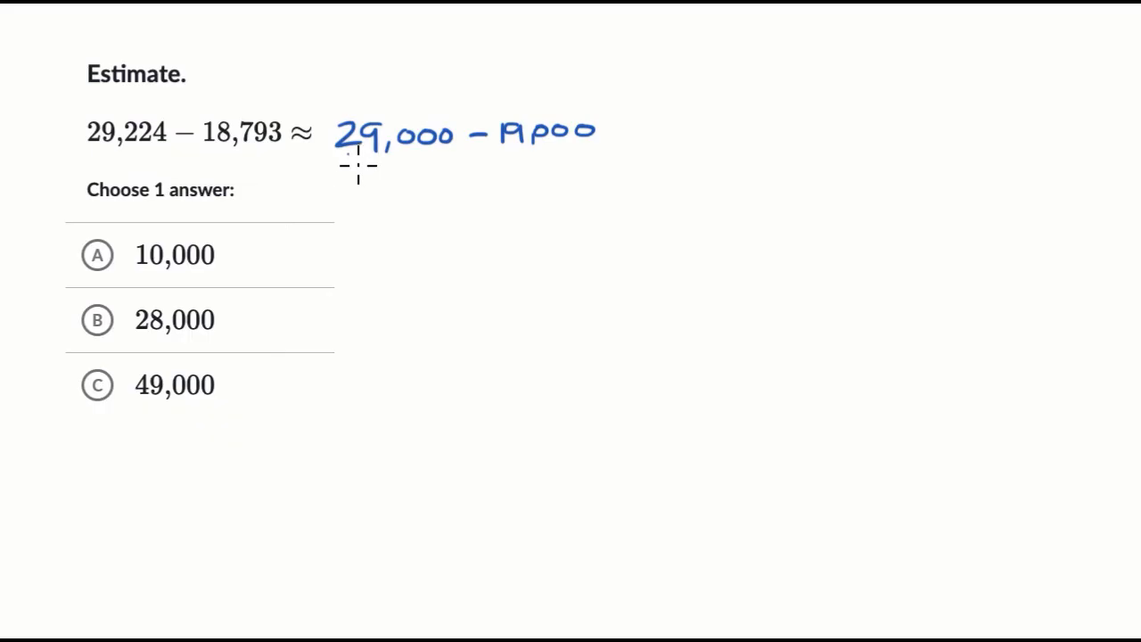
pyautogui.moveTo(389, 182)
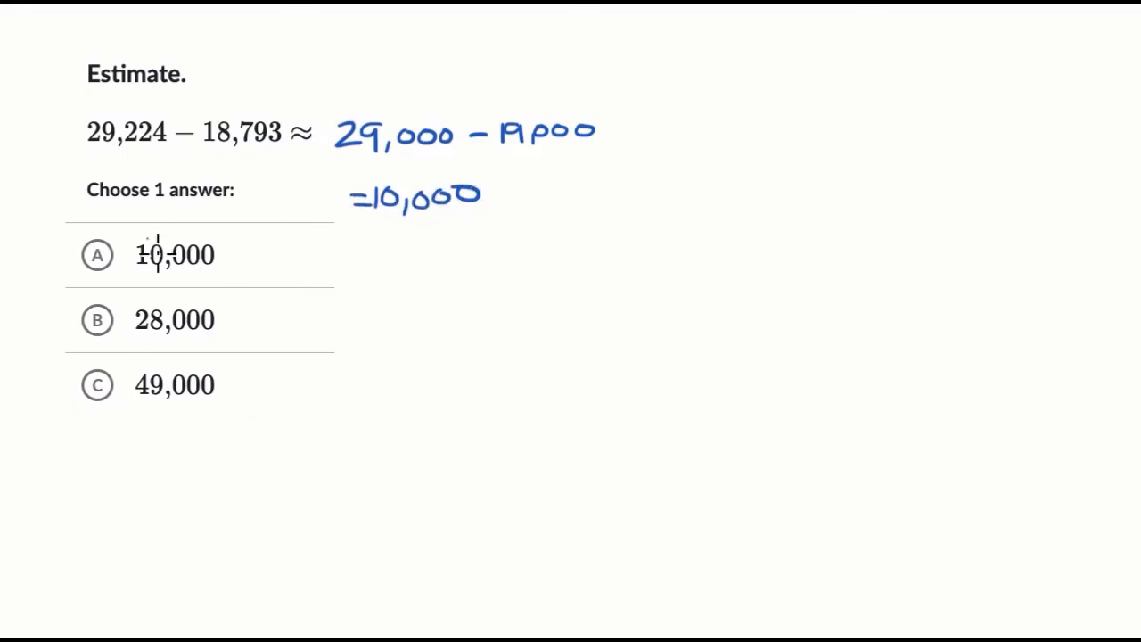
# Select choice A, 10,000, as the answer to the first estimation problem.
pyautogui.click(96, 255)
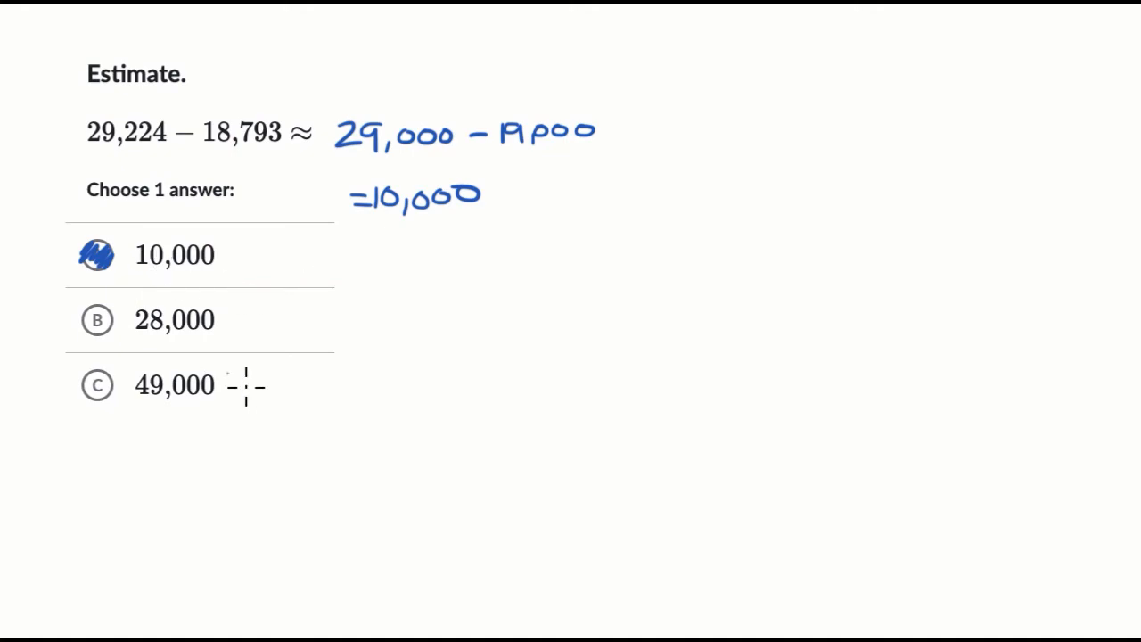
pyautogui.moveTo(239, 226)
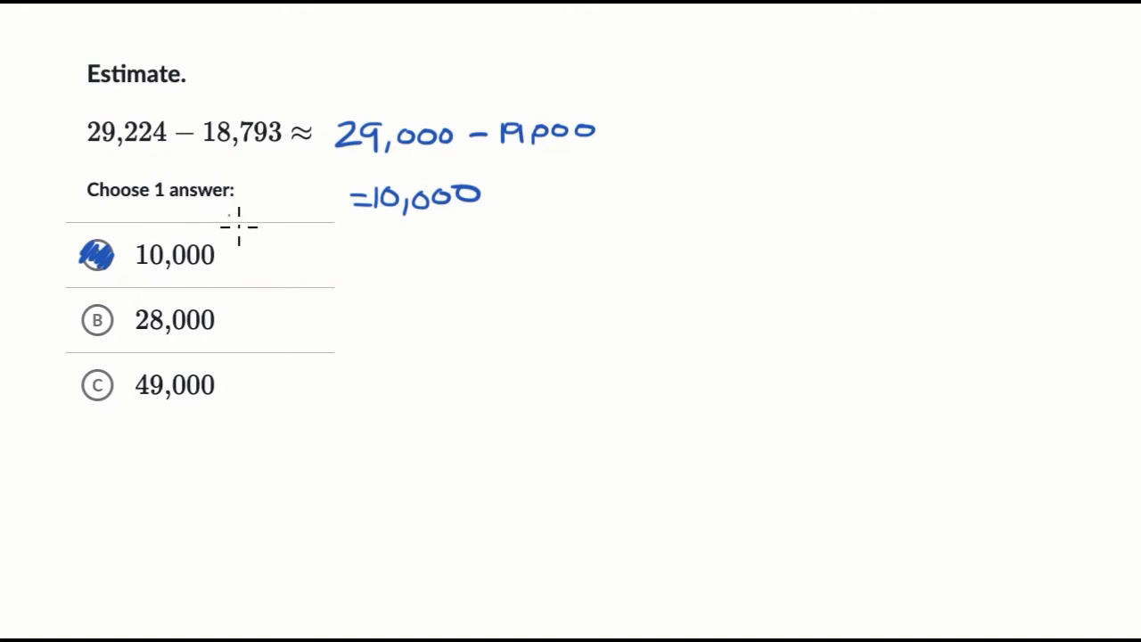
pyautogui.moveTo(142, 174)
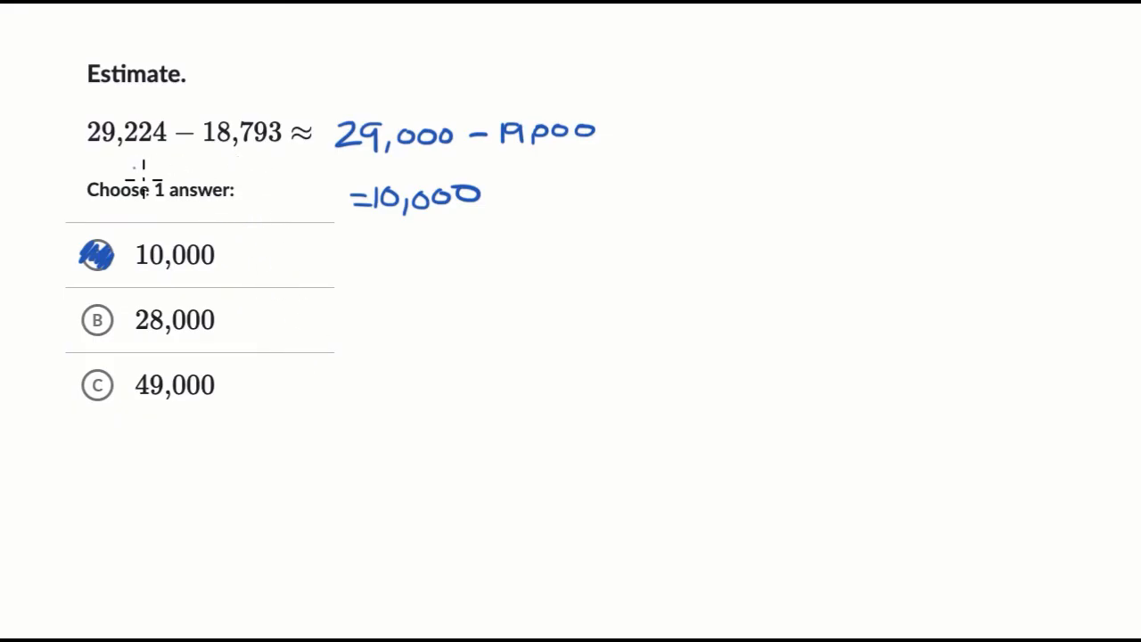
pyautogui.moveTo(394, 303)
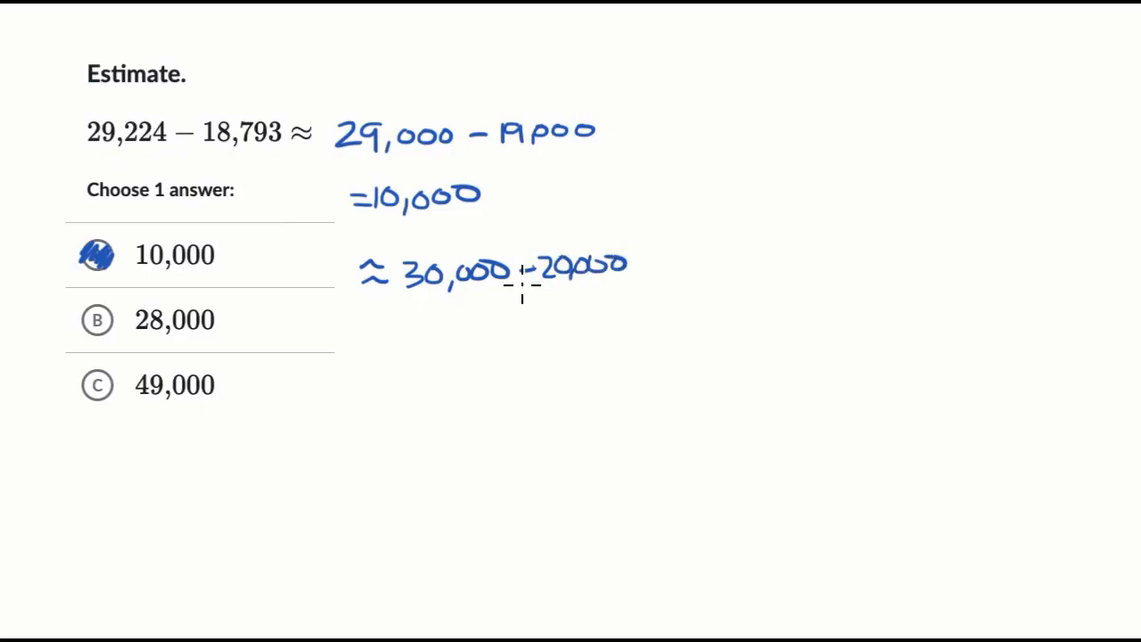
pyautogui.moveTo(147, 285)
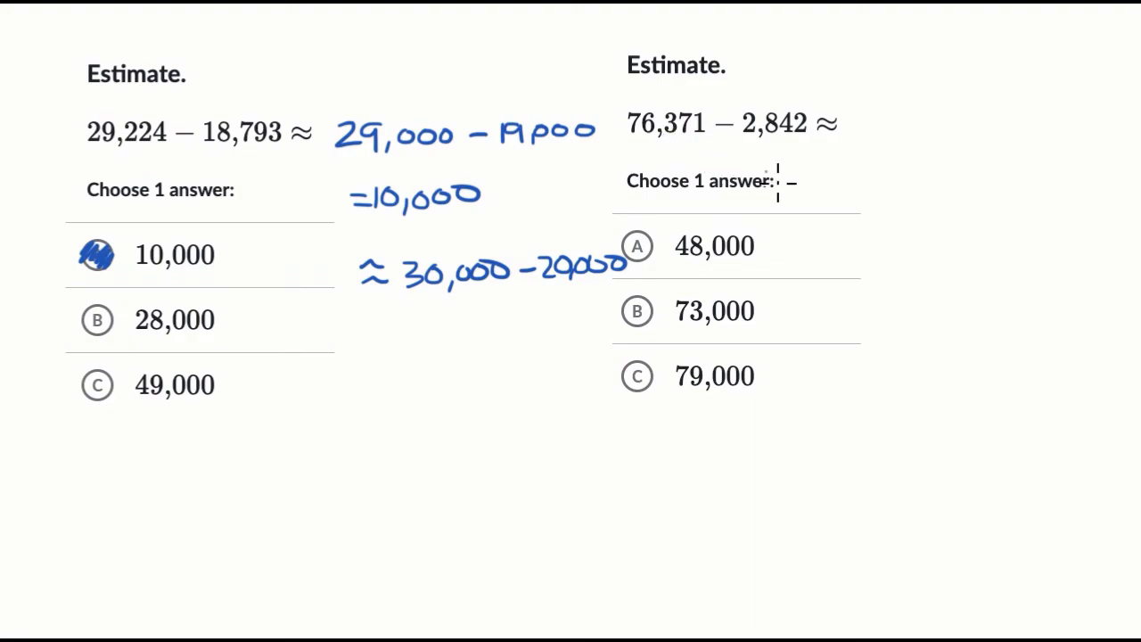
pyautogui.moveTo(893, 152)
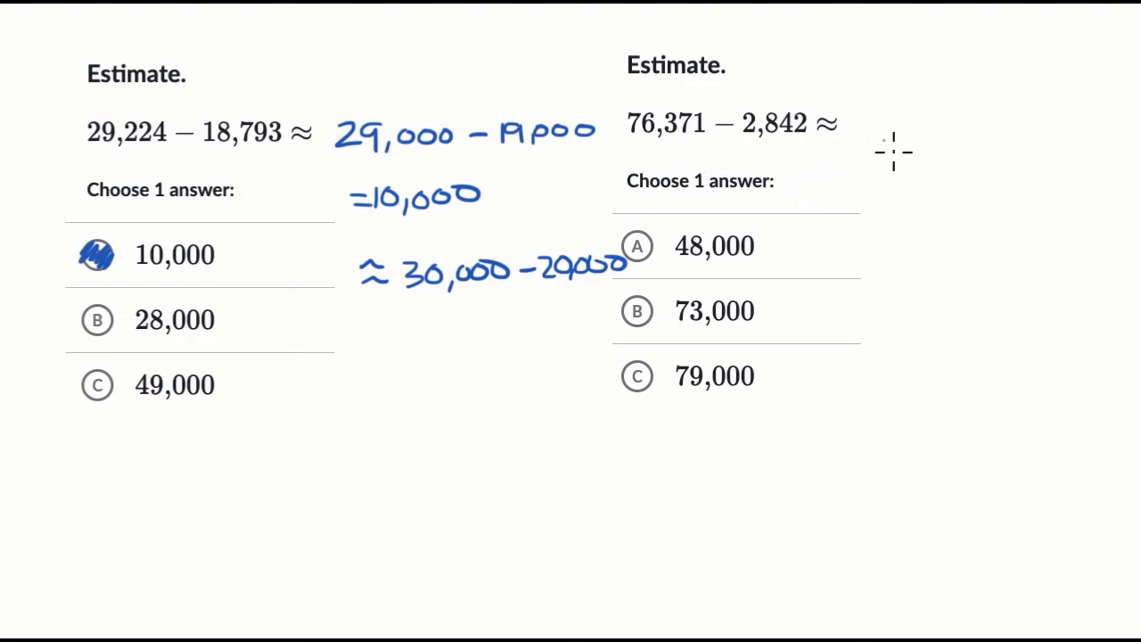
pyautogui.moveTo(758, 147)
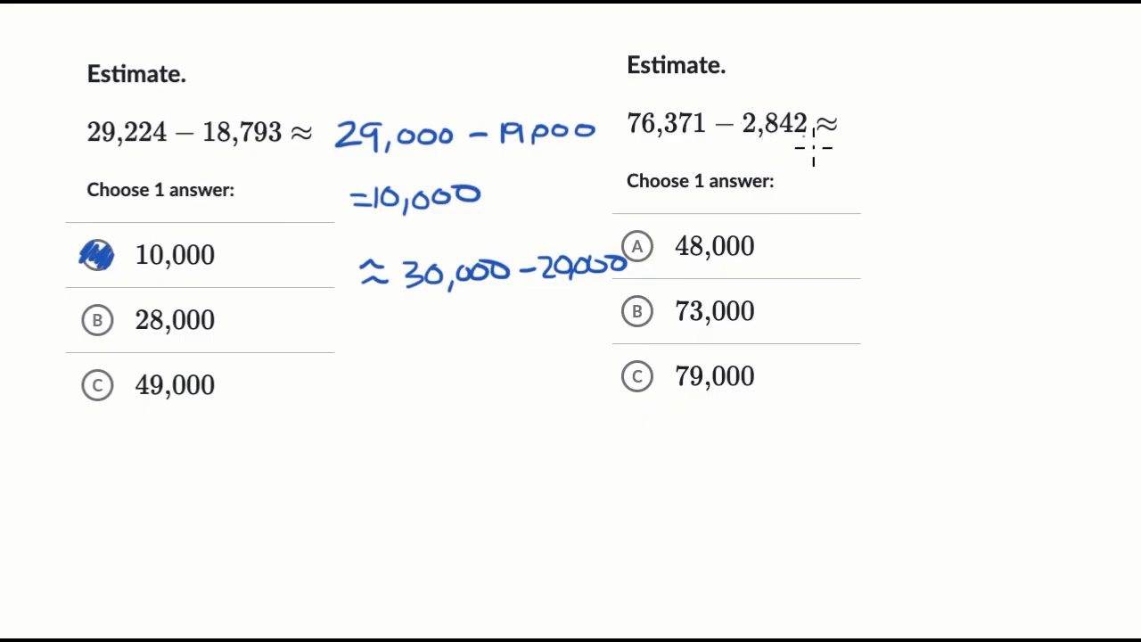
pyautogui.moveTo(925, 163)
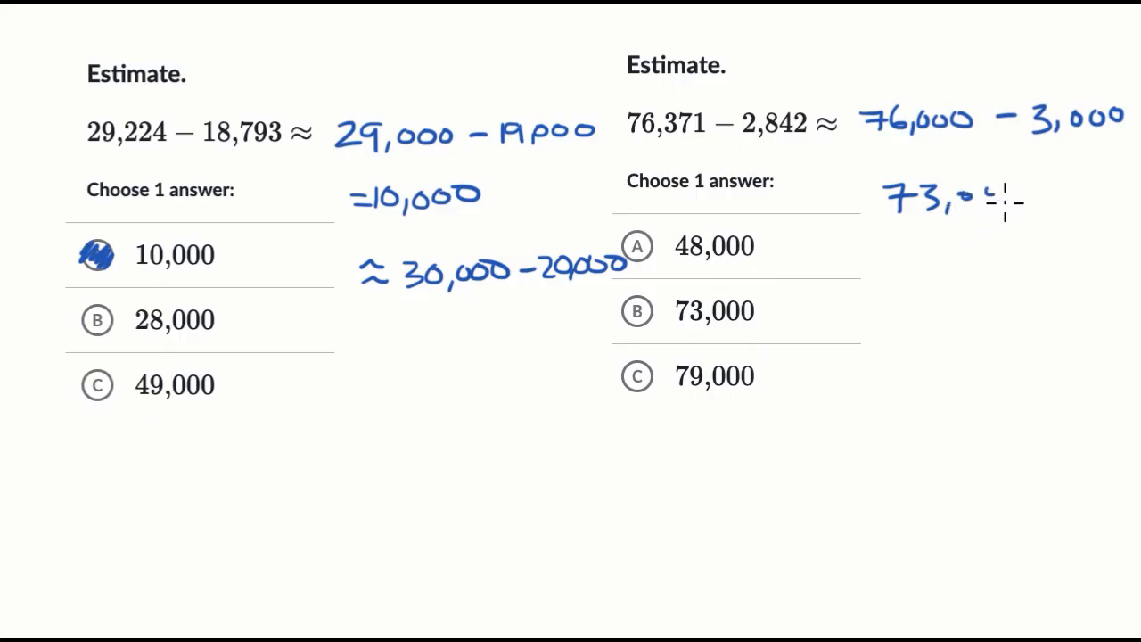
# Select choice B, 73,000, as the answer to the second problem.
pyautogui.click(636, 310)
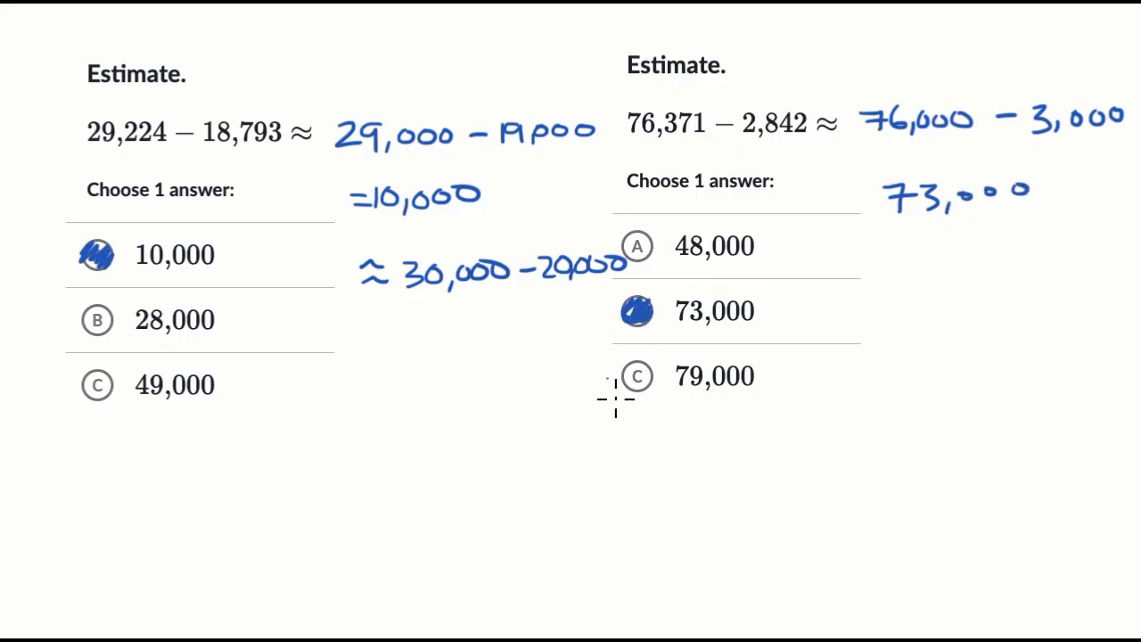